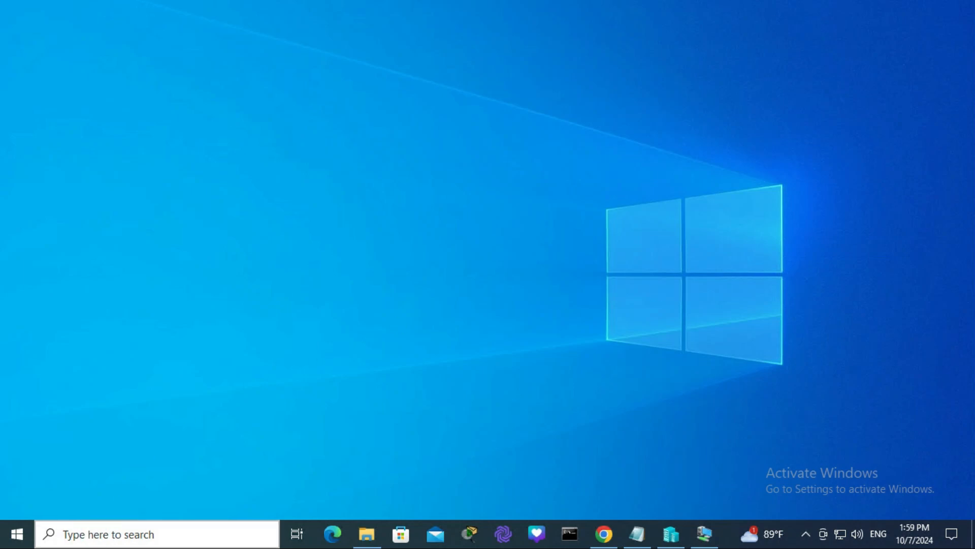
Step: Run ipconfig in Command Prompt and highlight the WiFi IPv4 address 10.17.32.250
click(16, 534)
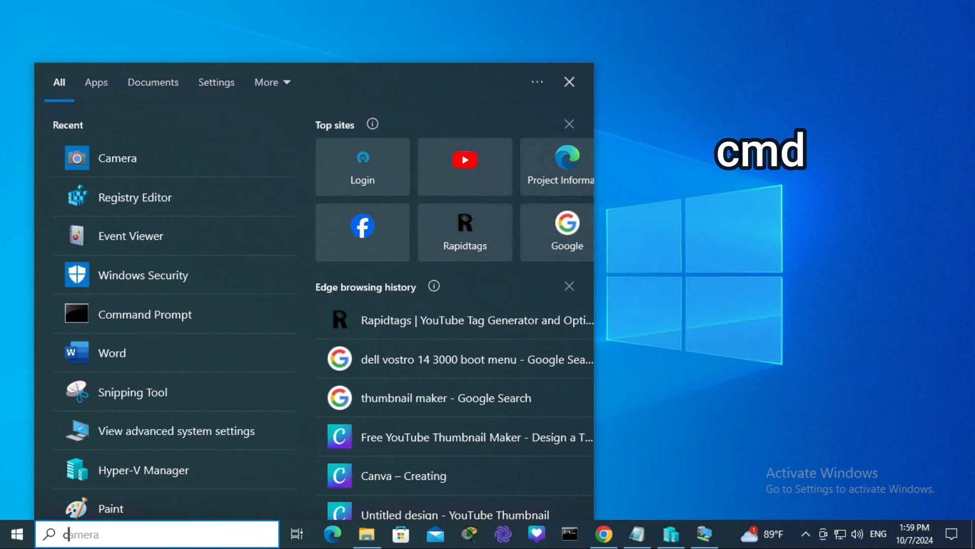
click(144, 314)
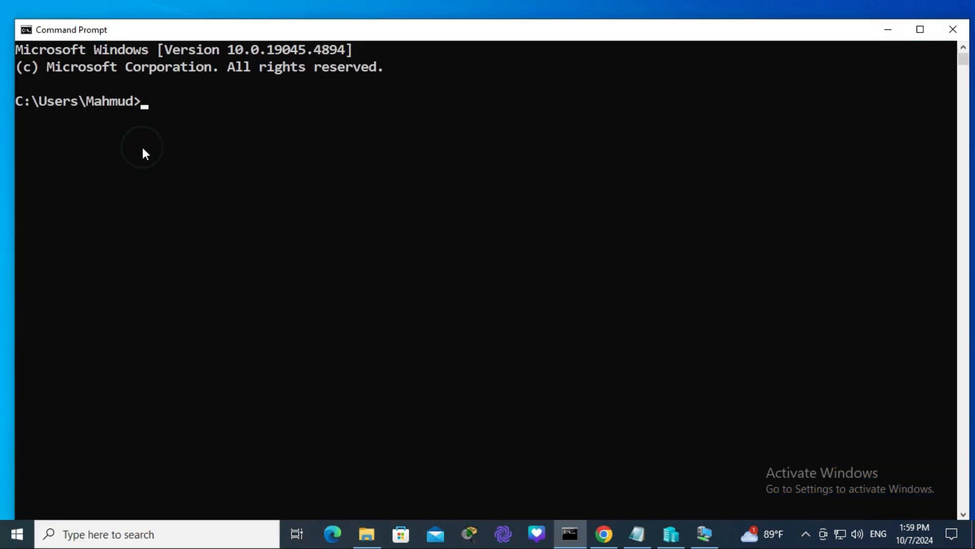
text(ipcon)
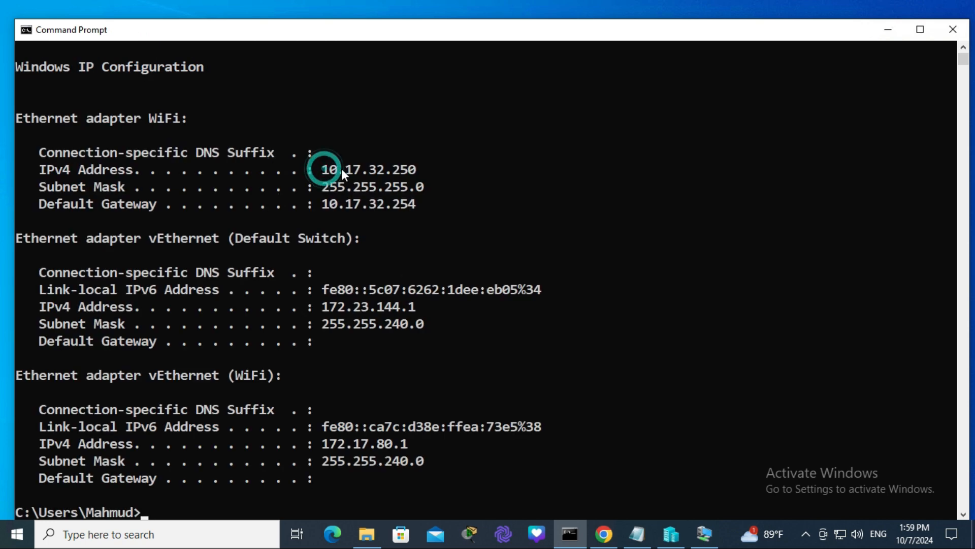
drag(323, 169, 385, 169)
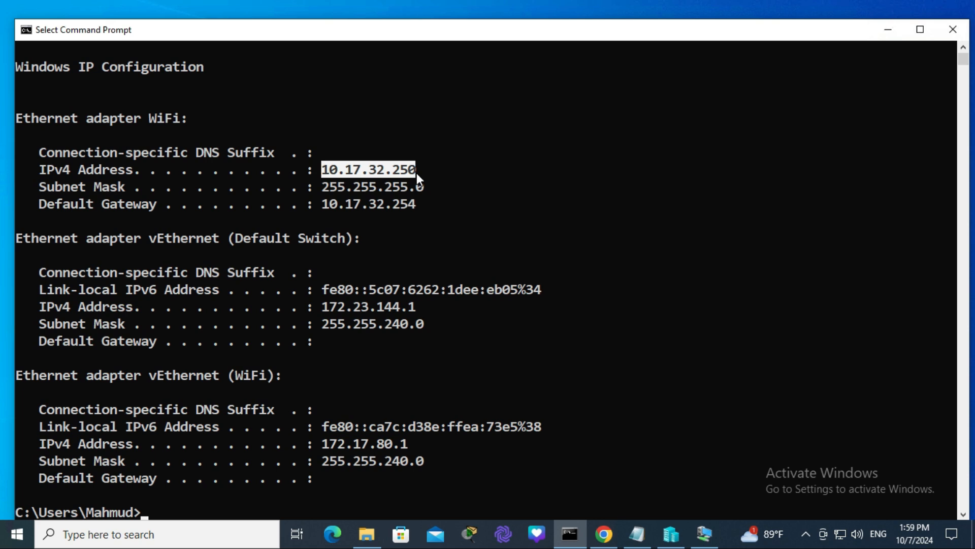
mouse_move(952, 30)
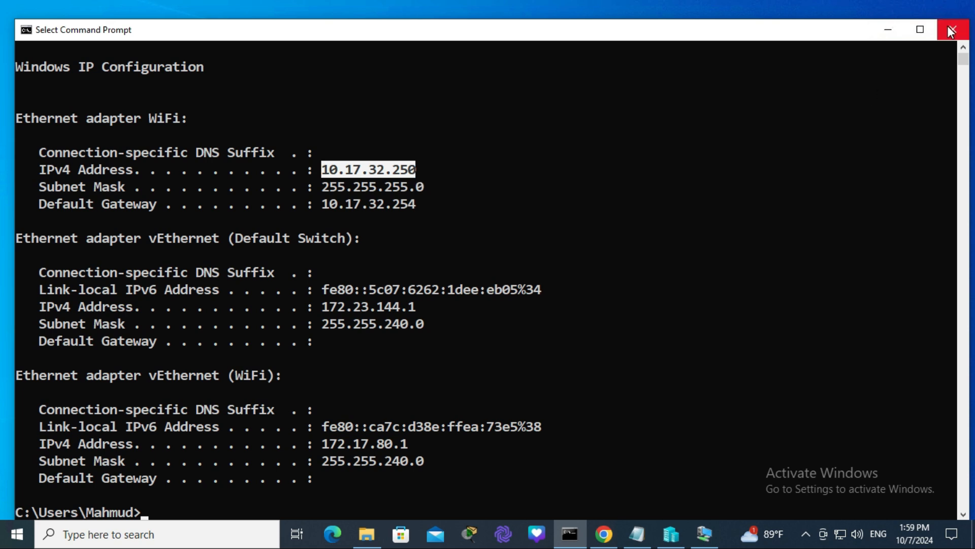
Step: Create a new folder named MyShare on drive F: and bring up its context menu
click(950, 30)
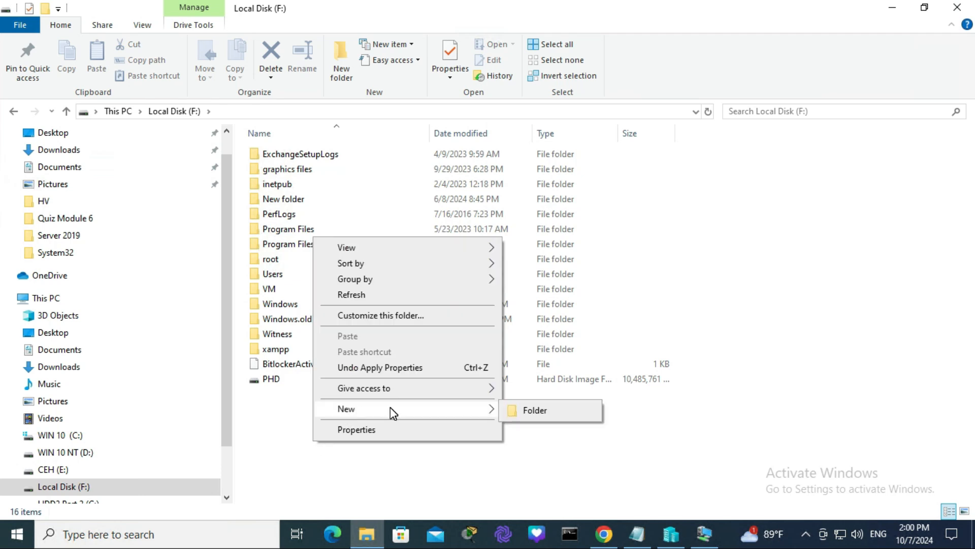
click(534, 410)
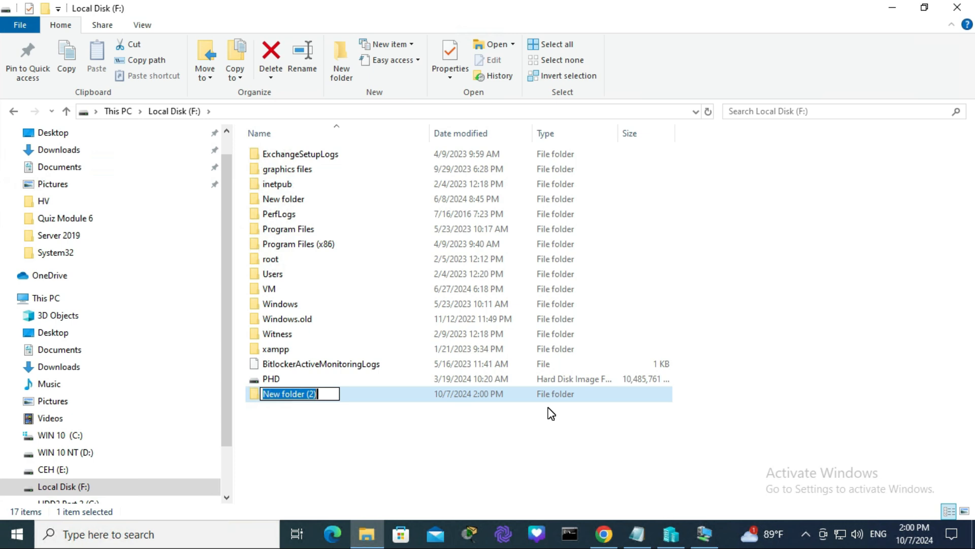
text(MyShare)
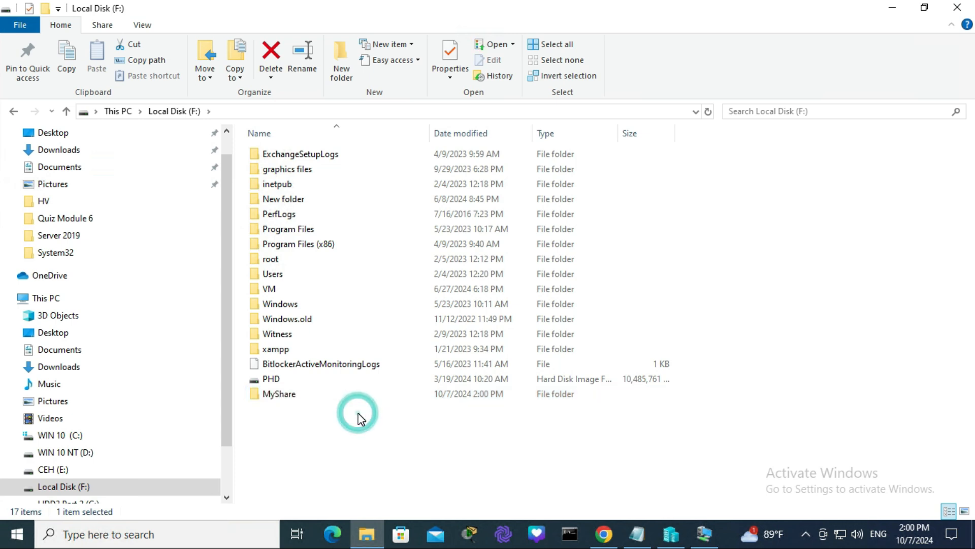
click(279, 394)
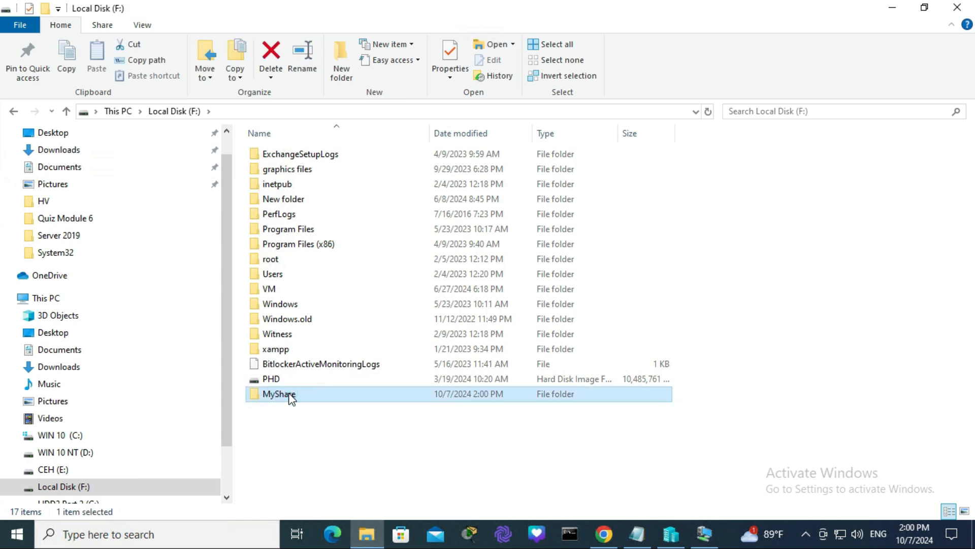
right_click(279, 394)
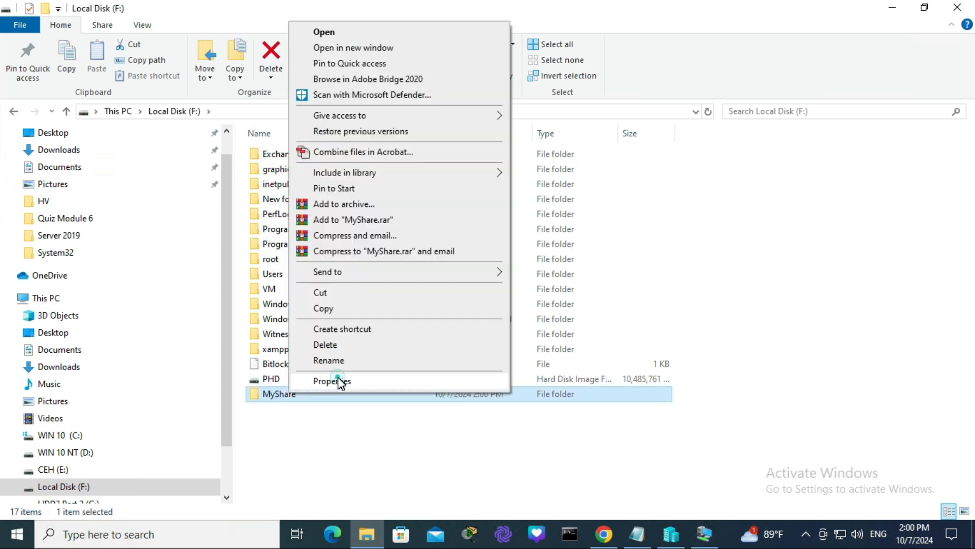
Step: Enable Advanced Sharing for MyShare in its Properties, with share name ITSystemAdmin
click(330, 380)
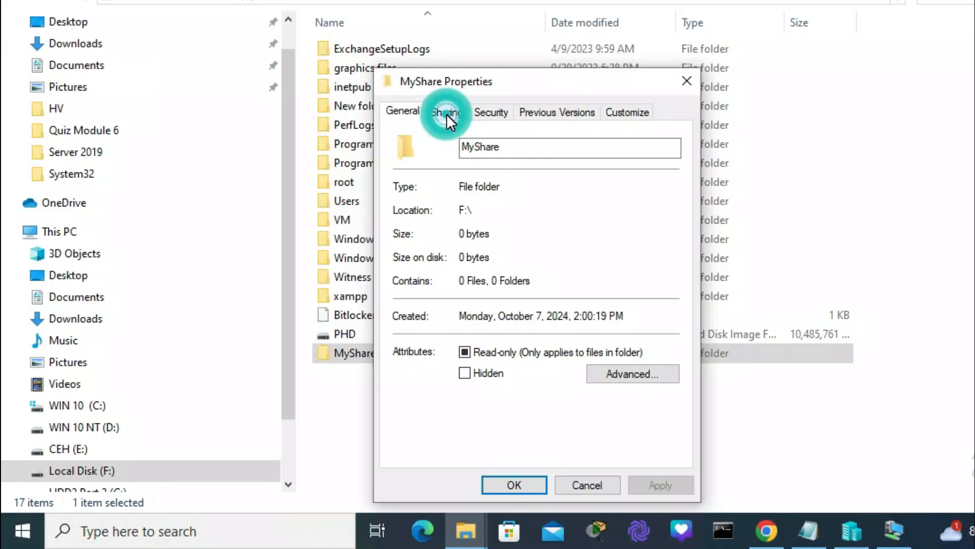
click(446, 111)
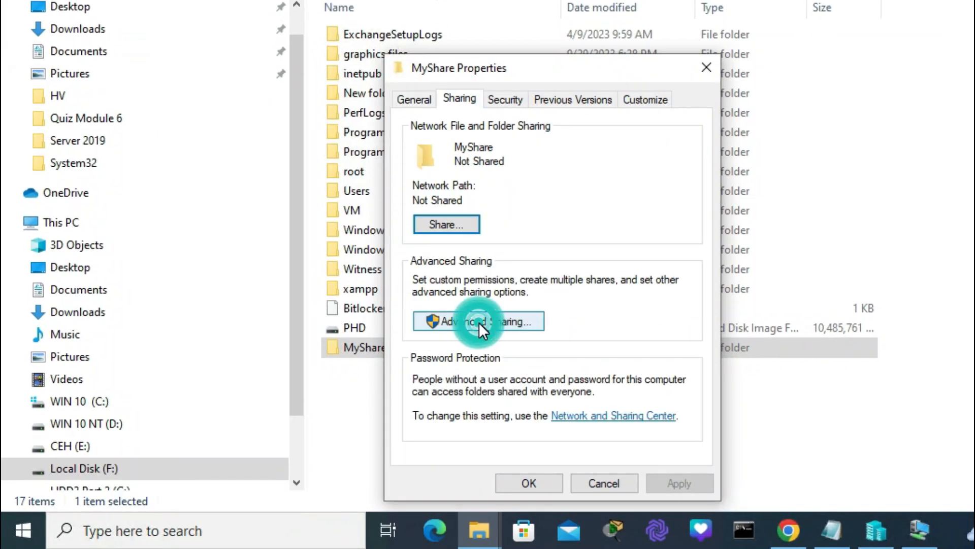
click(479, 321)
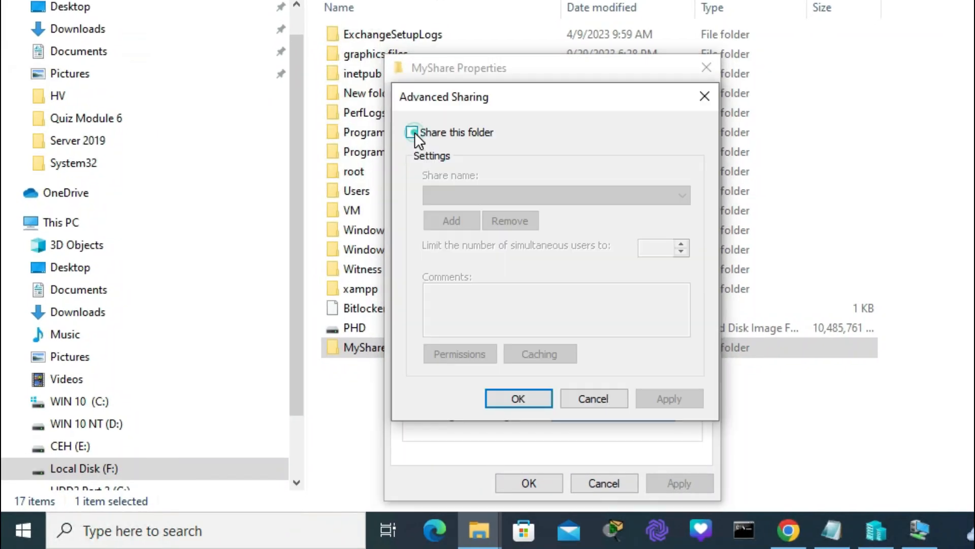
click(412, 132)
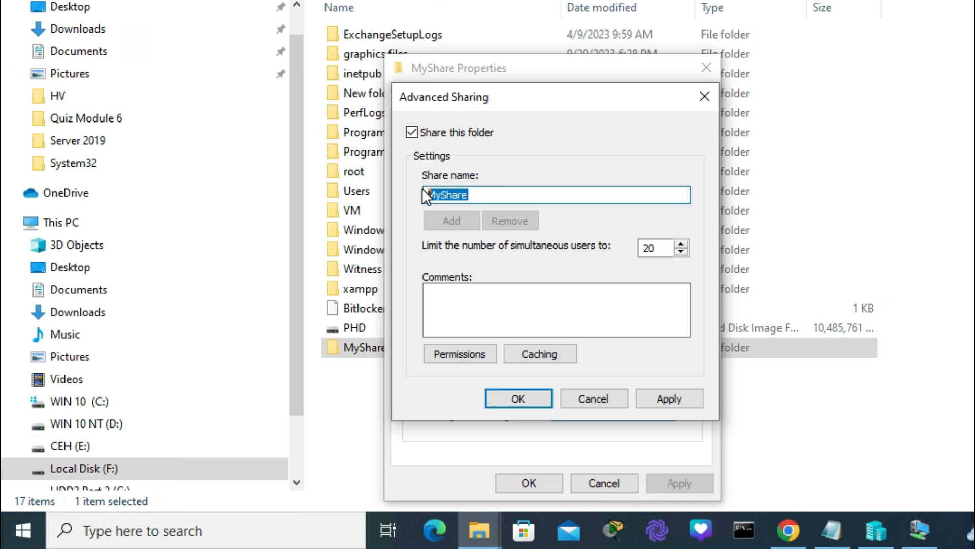
text(ITSystemAdmin)
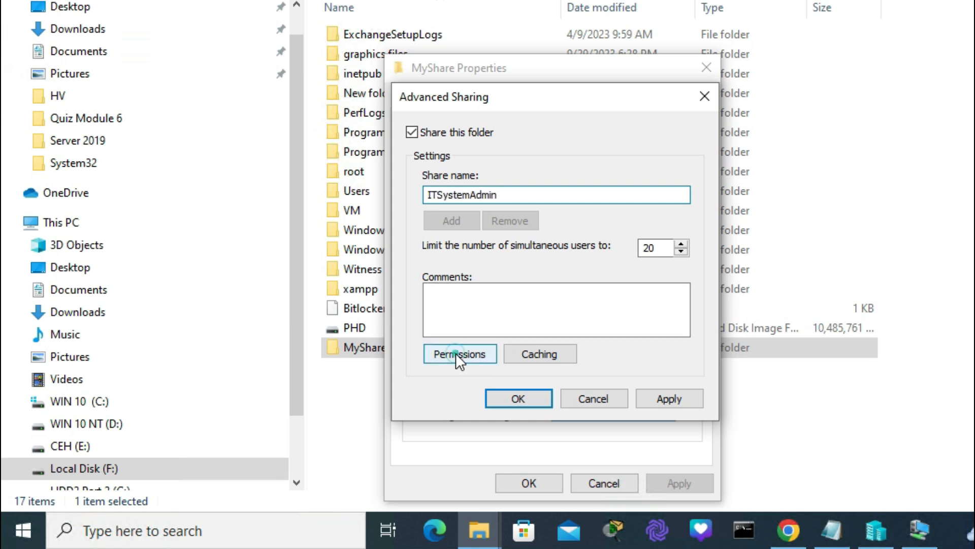
Step: Review the share's Permissions list, backing out of Add without adding anyone
click(459, 353)
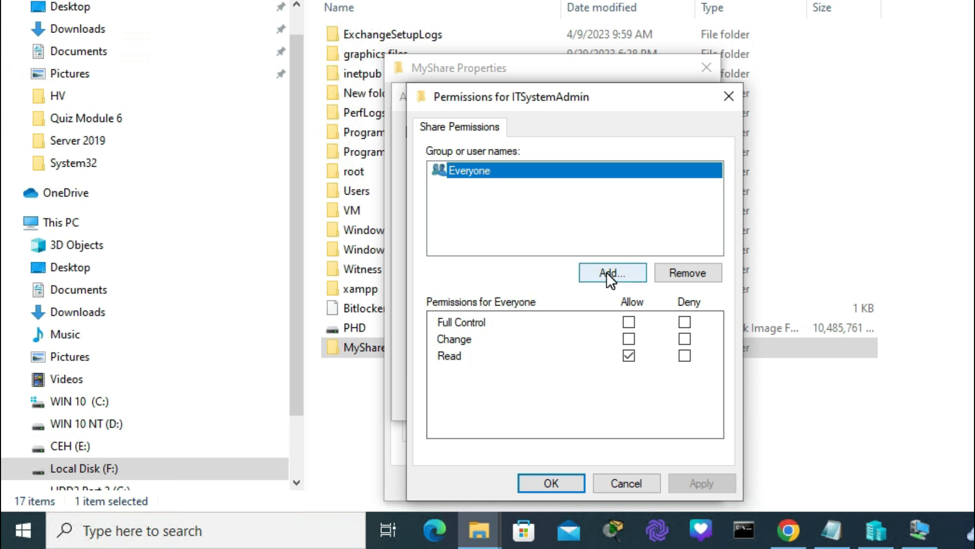
click(612, 272)
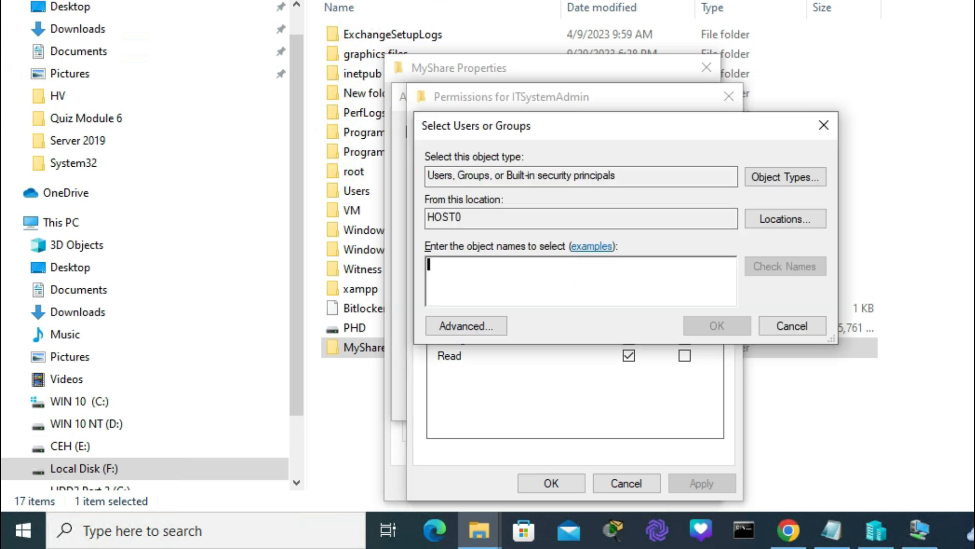
click(792, 325)
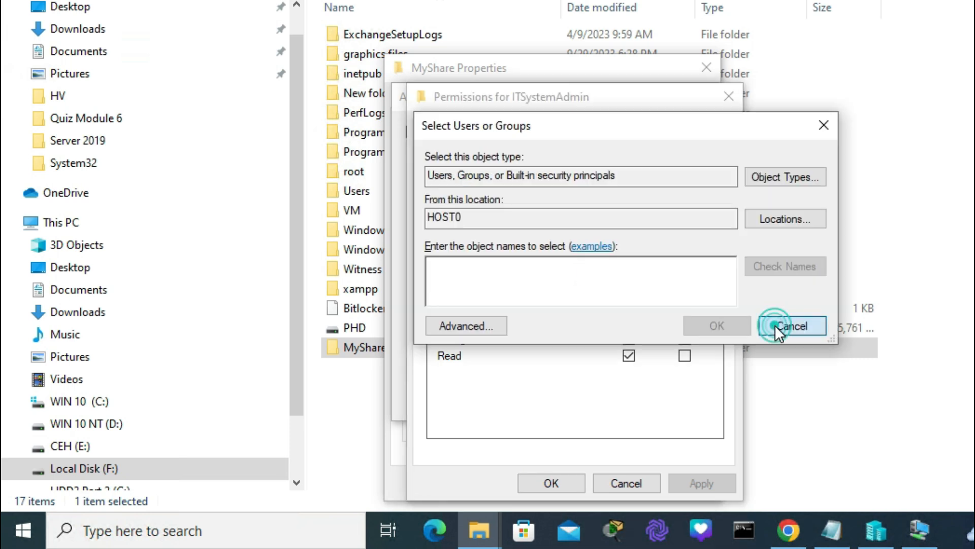
click(790, 326)
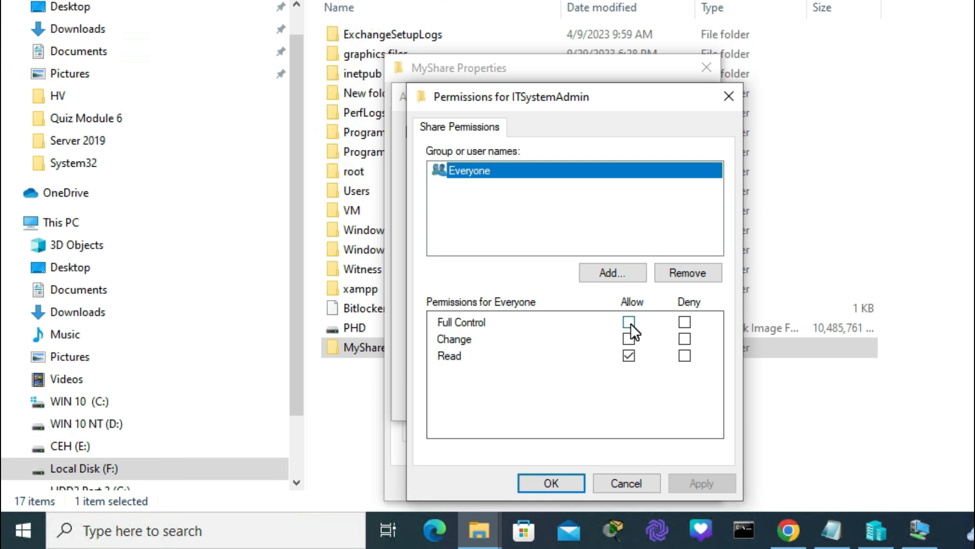
Step: Allow Everyone Full Control on the share, confirm the dialogs and close File Explorer
click(629, 322)
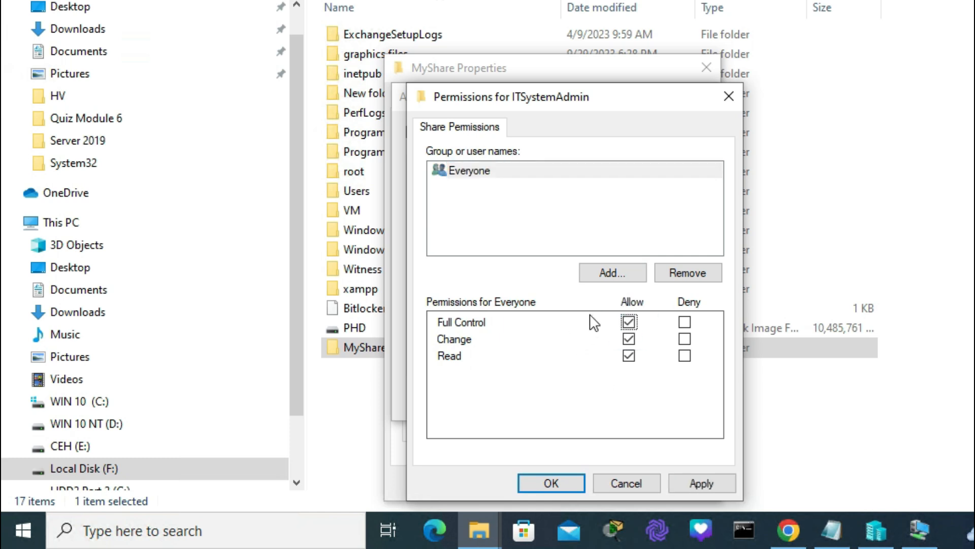
click(628, 321)
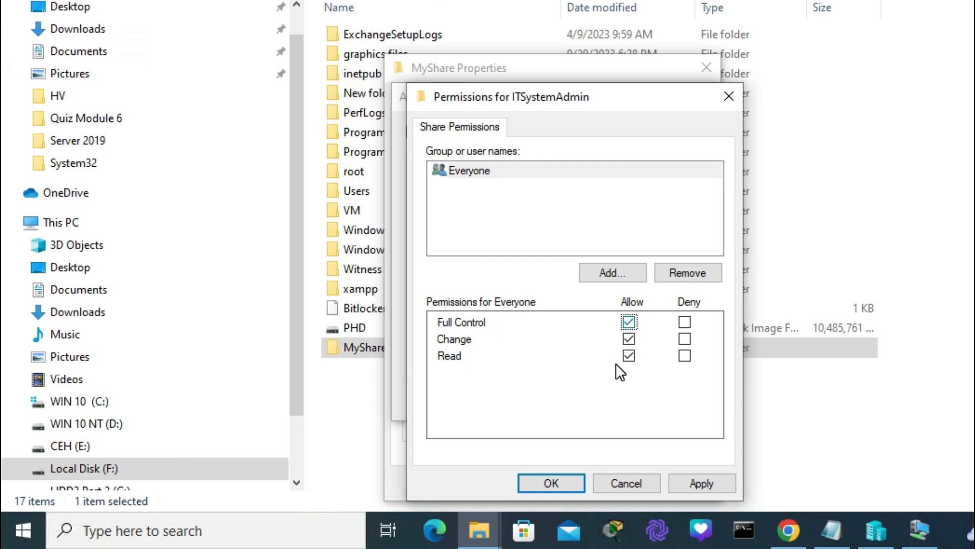
click(701, 483)
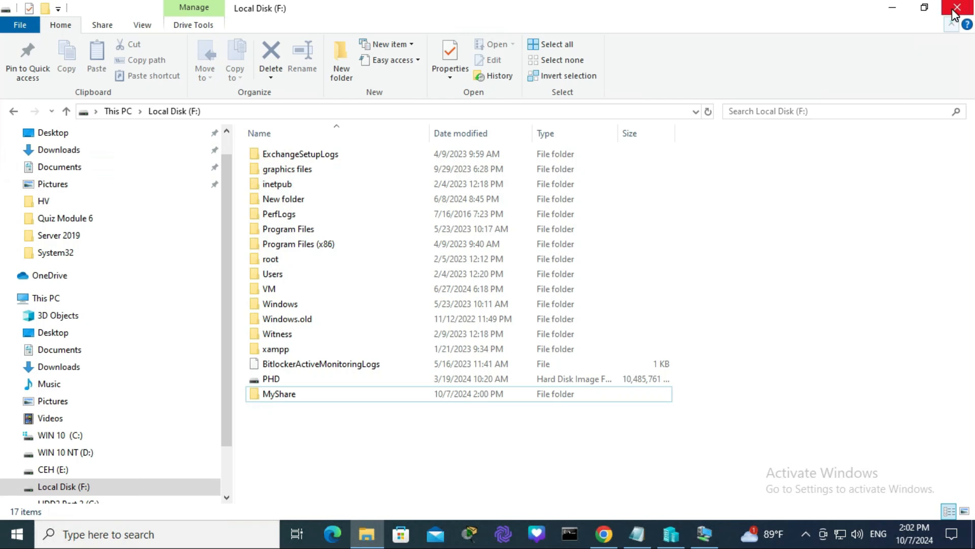
click(957, 7)
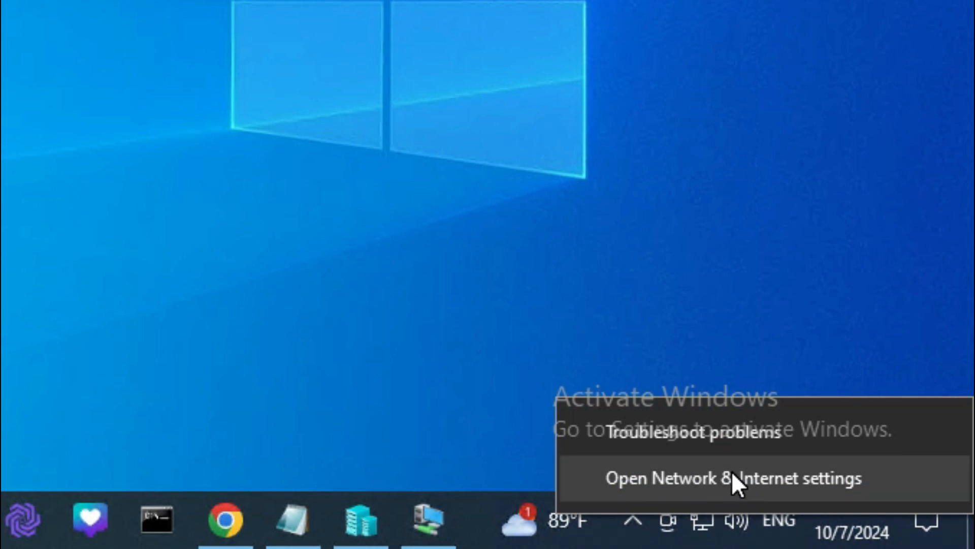
Step: Reach Advanced sharing settings via Network & Internet settings and the Network and Sharing Center
click(732, 478)
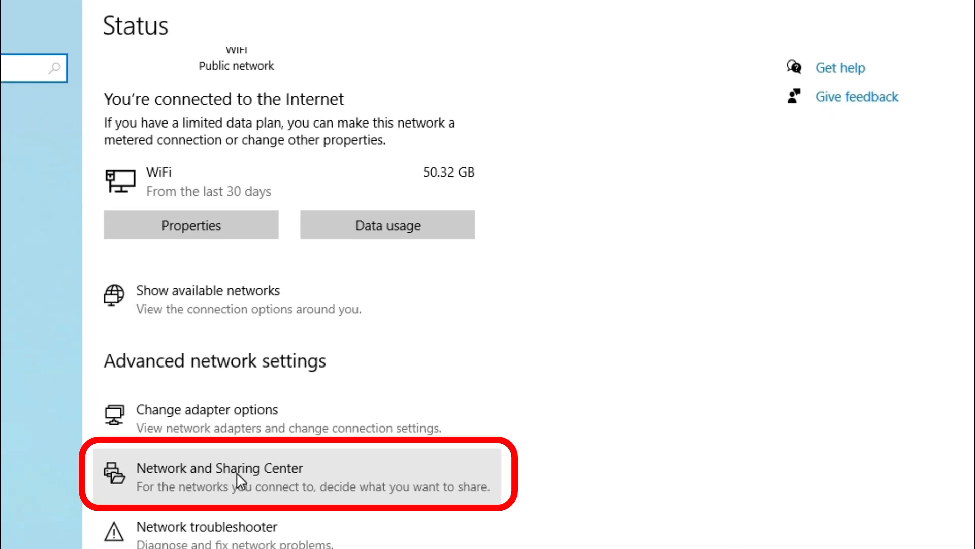
click(219, 476)
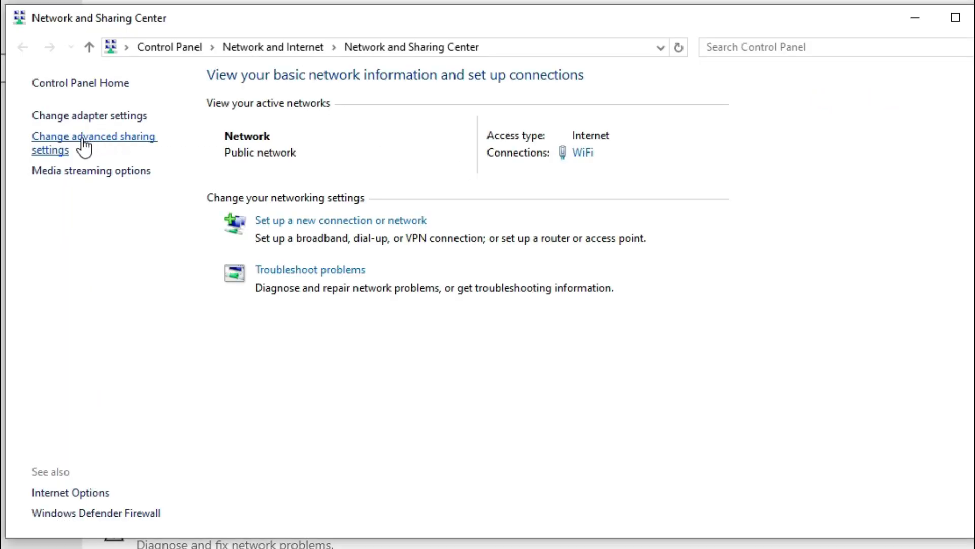
click(94, 144)
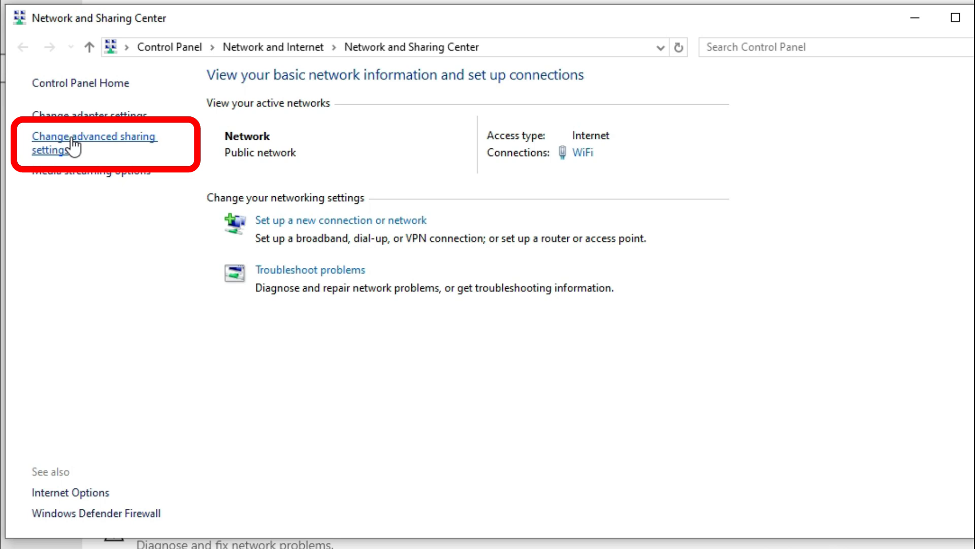
click(94, 143)
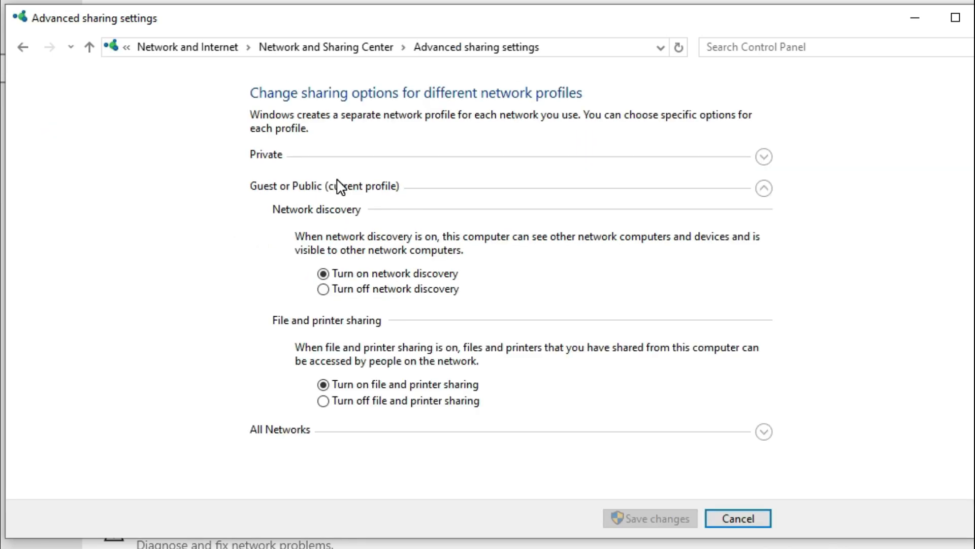
mouse_move(366, 271)
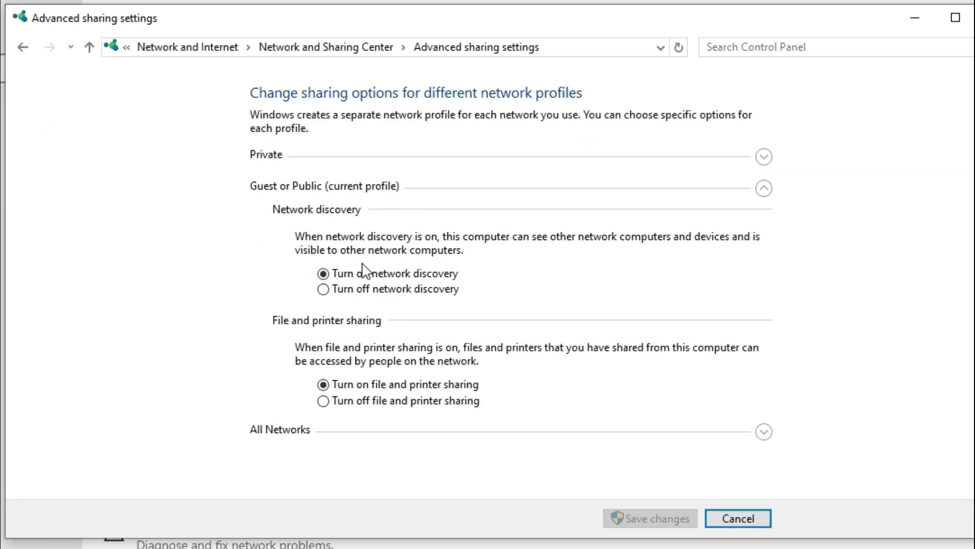
Step: Keep network discovery on and set password-protected sharing to off under All Networks
click(324, 274)
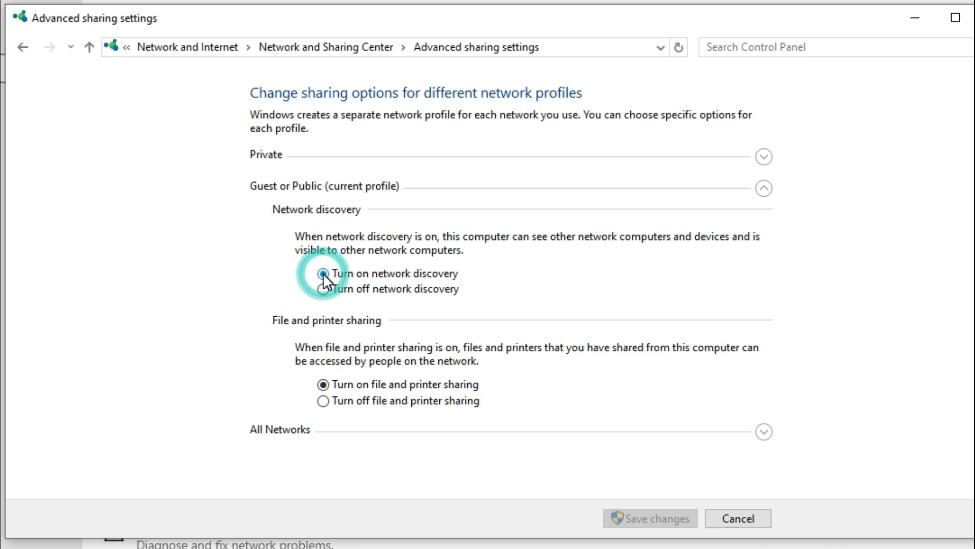
click(323, 273)
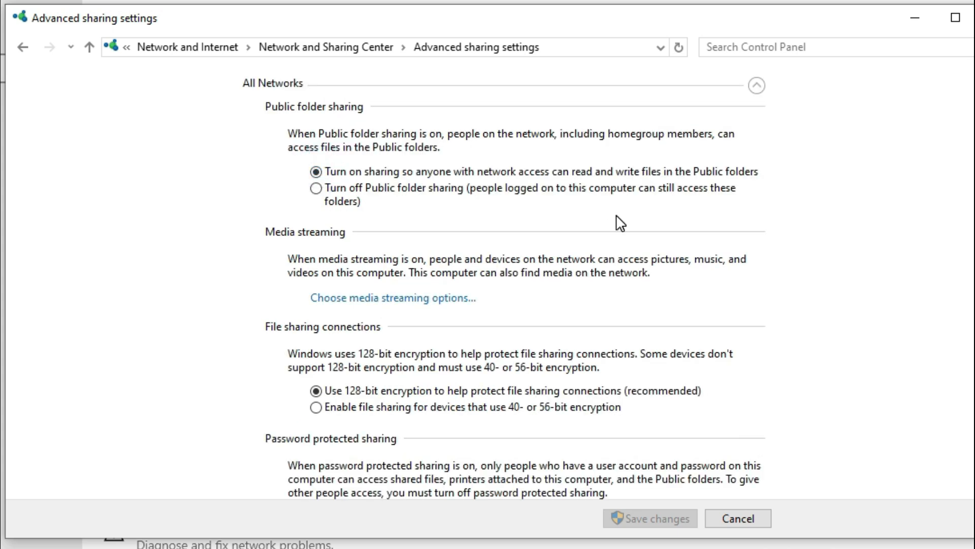
scroll(down, 3)
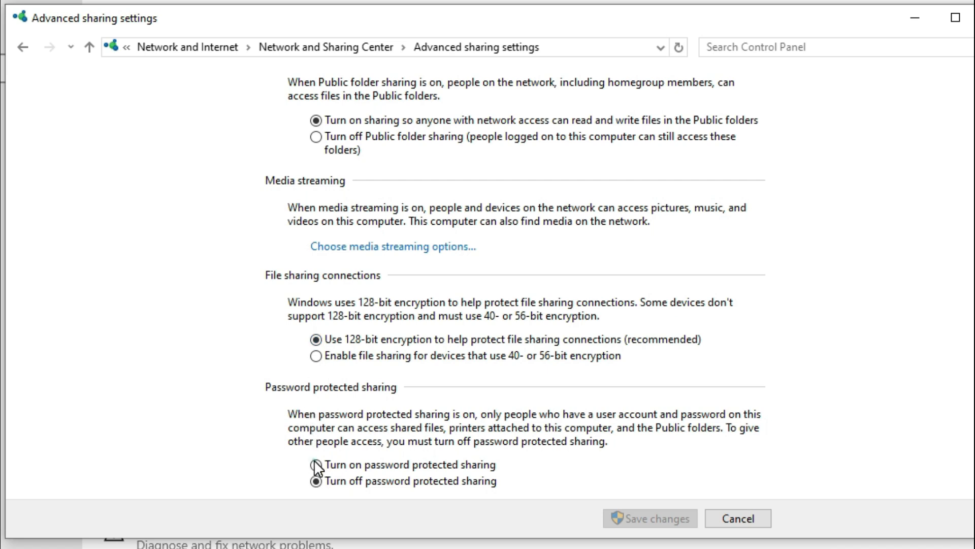
click(317, 464)
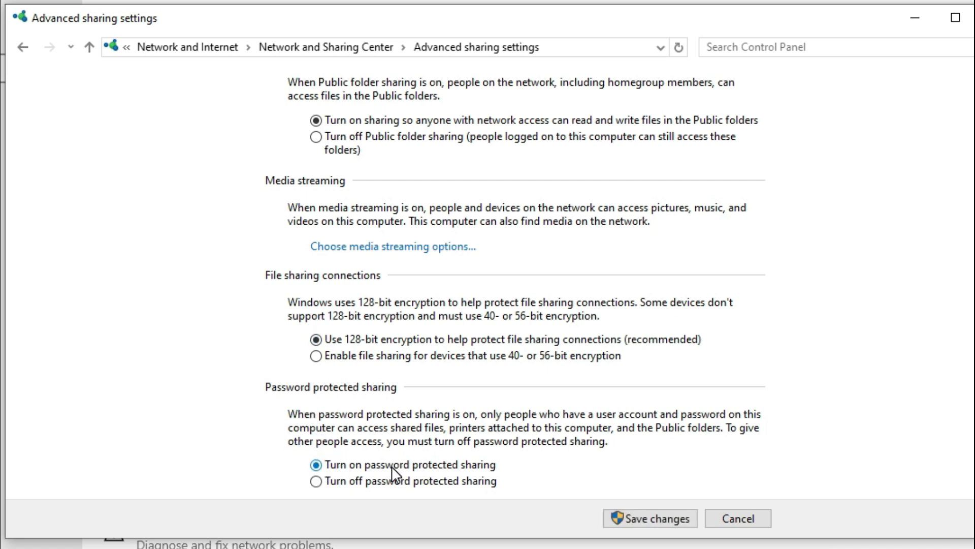
mouse_move(317, 481)
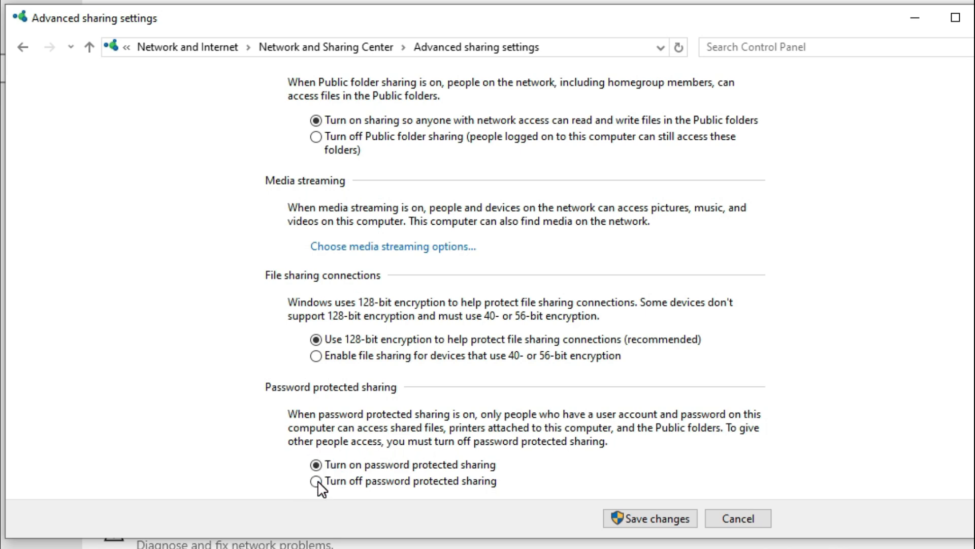
click(318, 481)
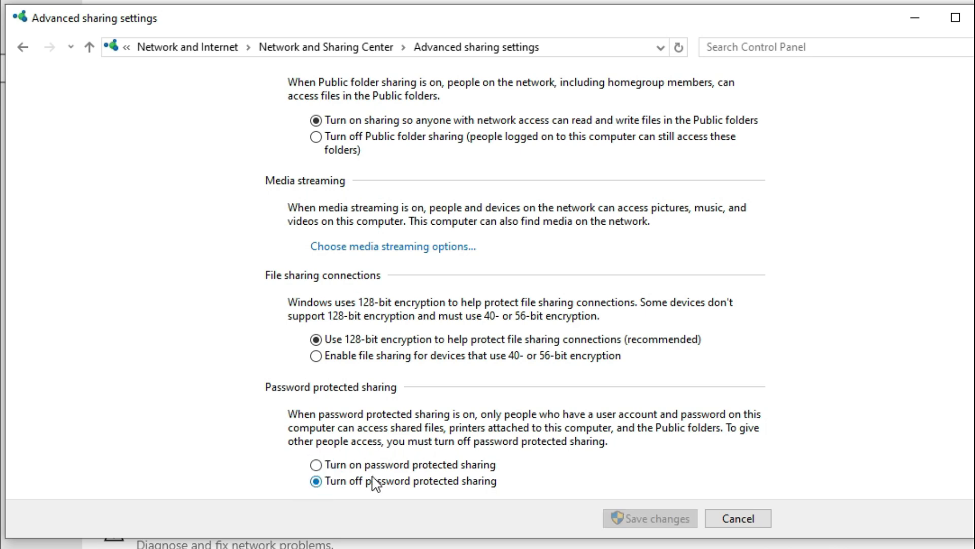
mouse_move(460, 495)
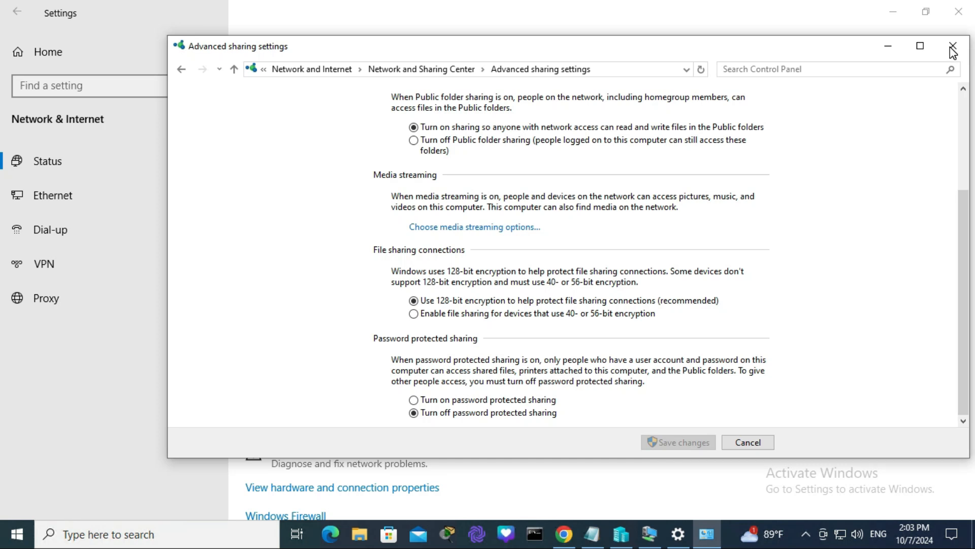
Step: Close the sharing settings and enter \\10.17.32.250 in the Run dialog
click(951, 47)
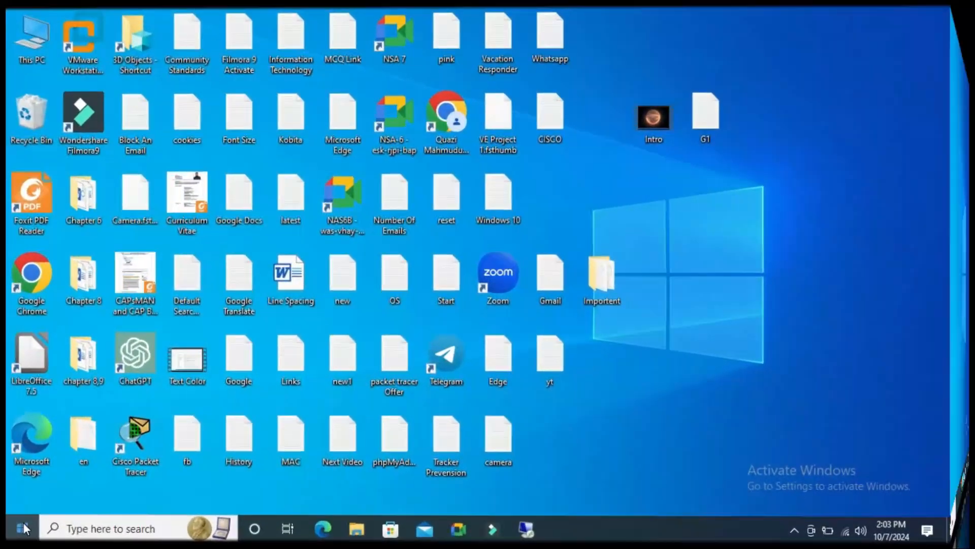
right_click(25, 528)
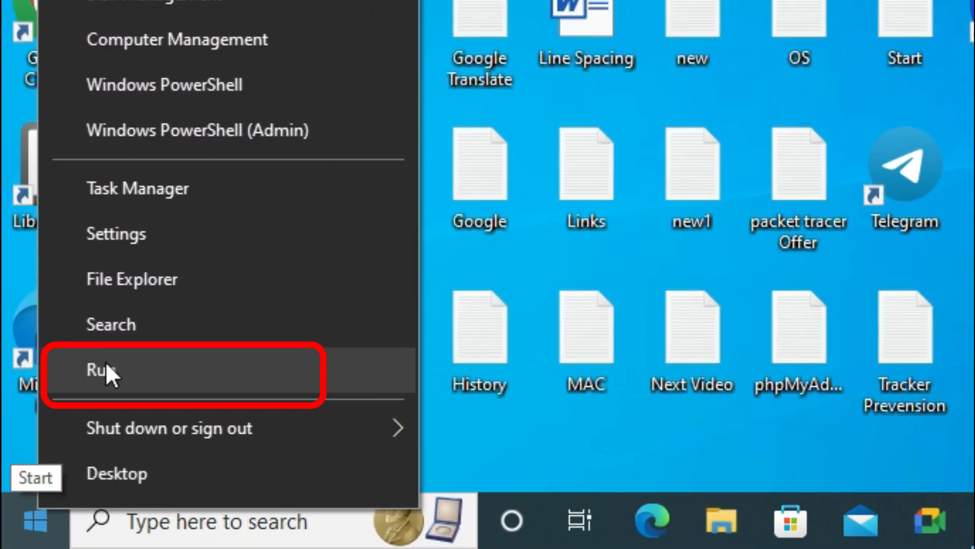
click(100, 371)
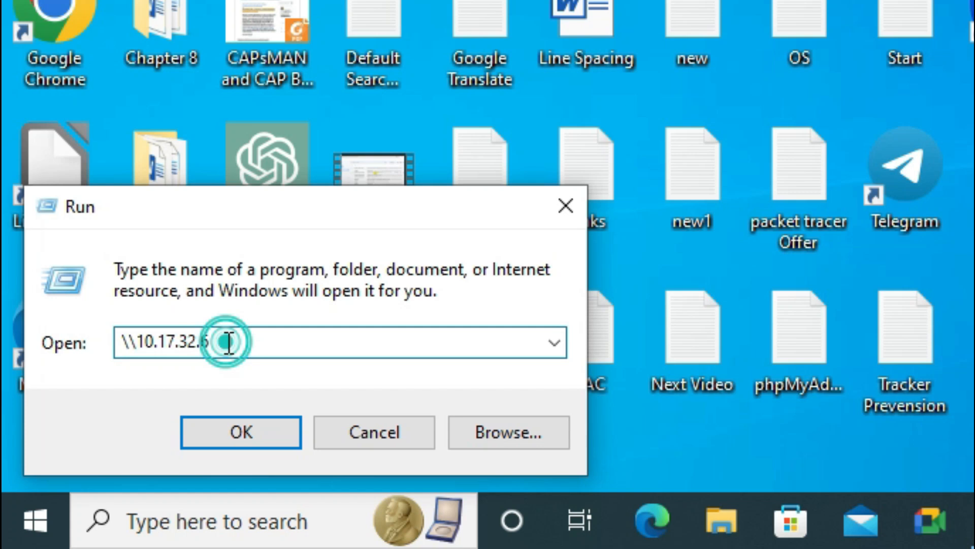
key(Backspace)
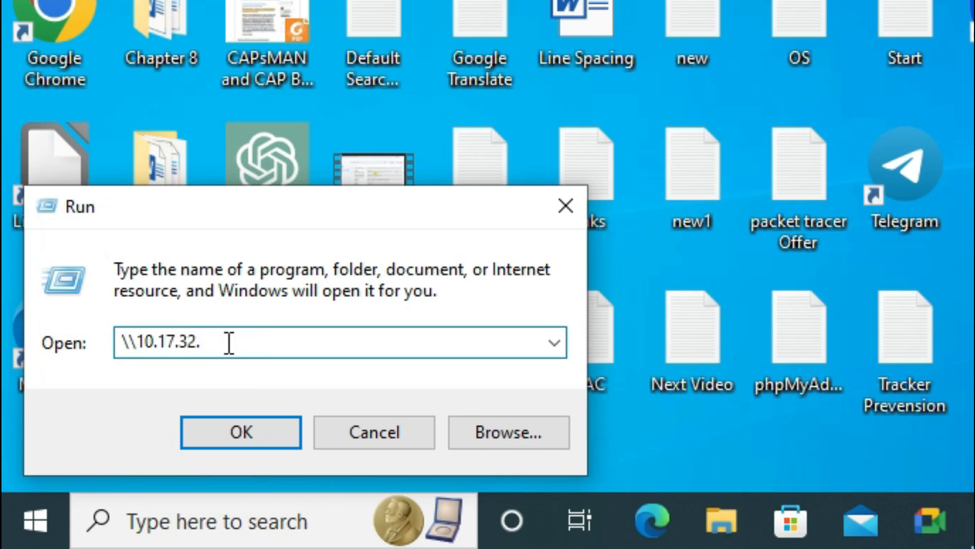
text(250)
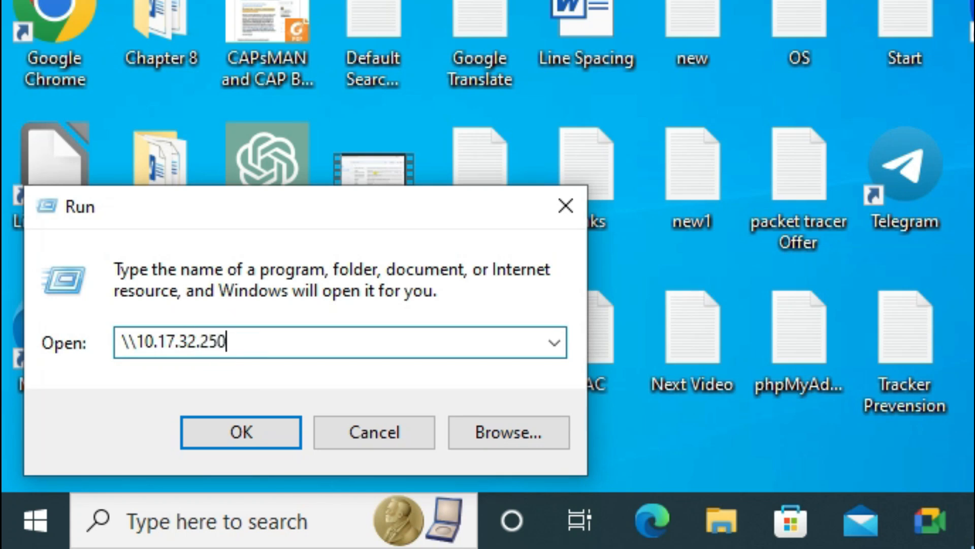
mouse_move(249, 321)
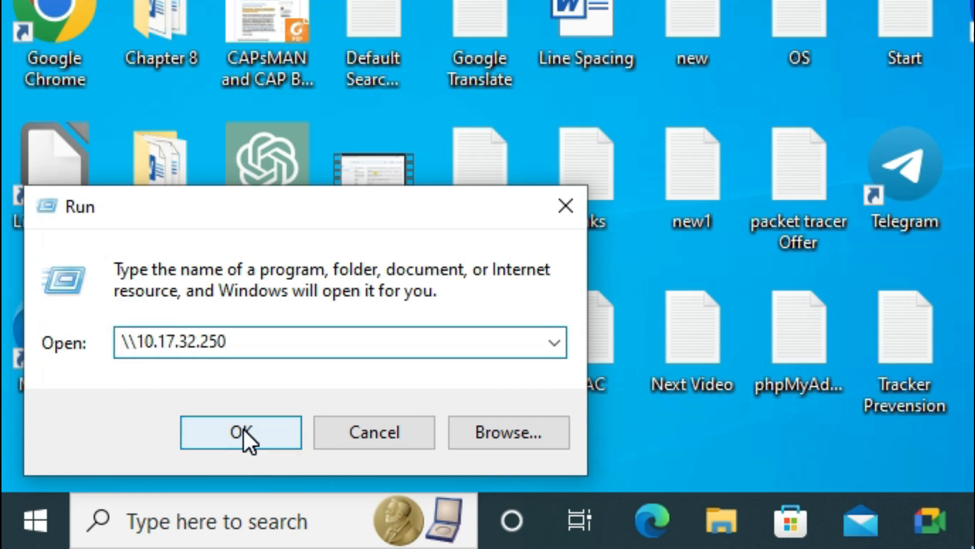
Step: Browse to \\10.17.32.250 and select the ITSystemAdmin shared folder
click(240, 432)
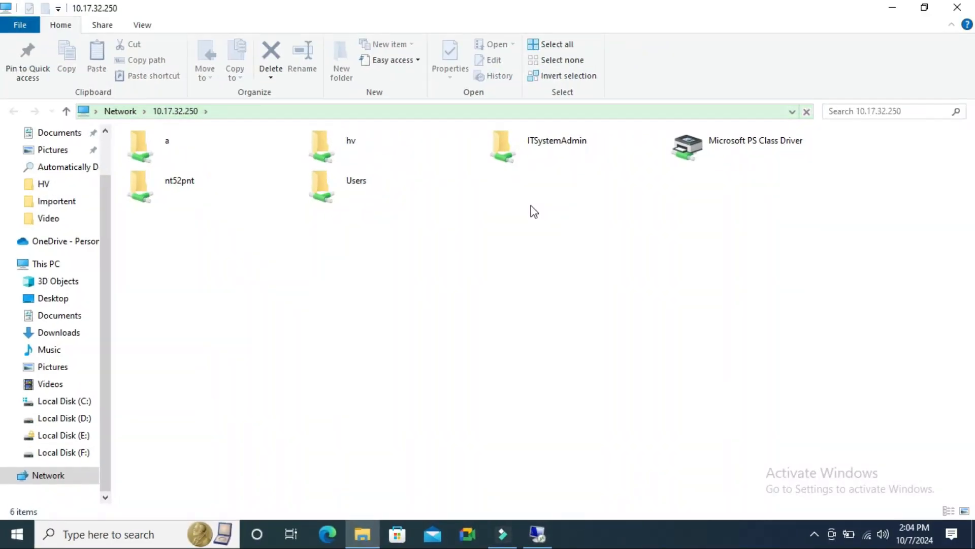
click(556, 147)
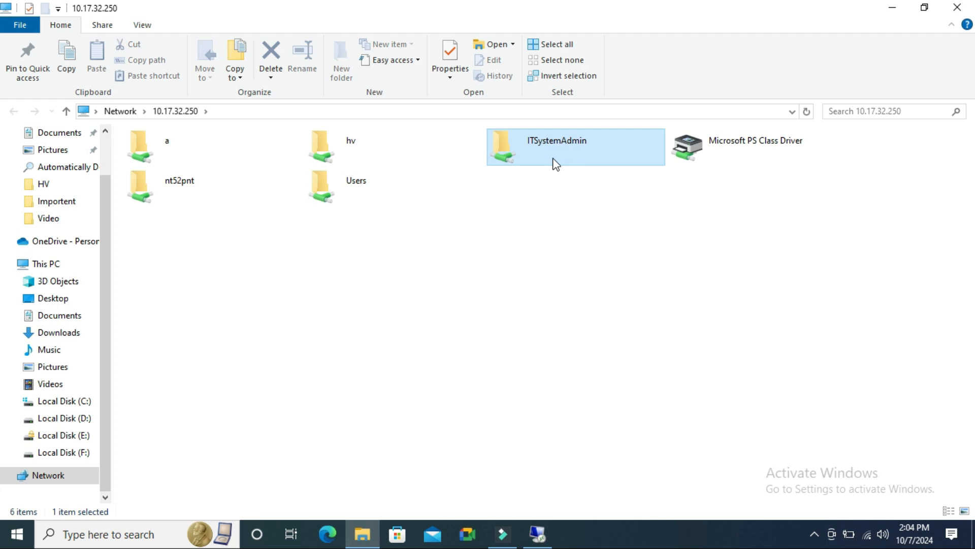
mouse_move(573, 219)
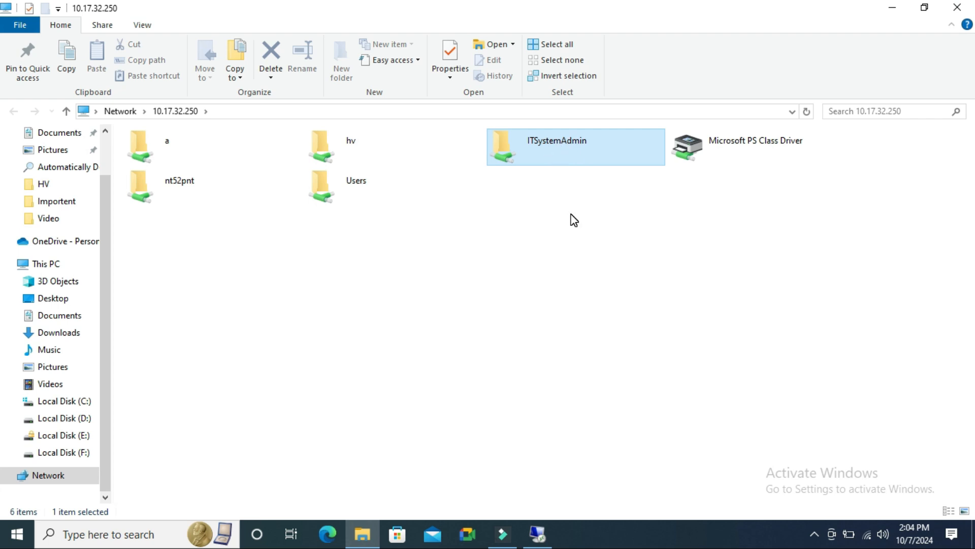